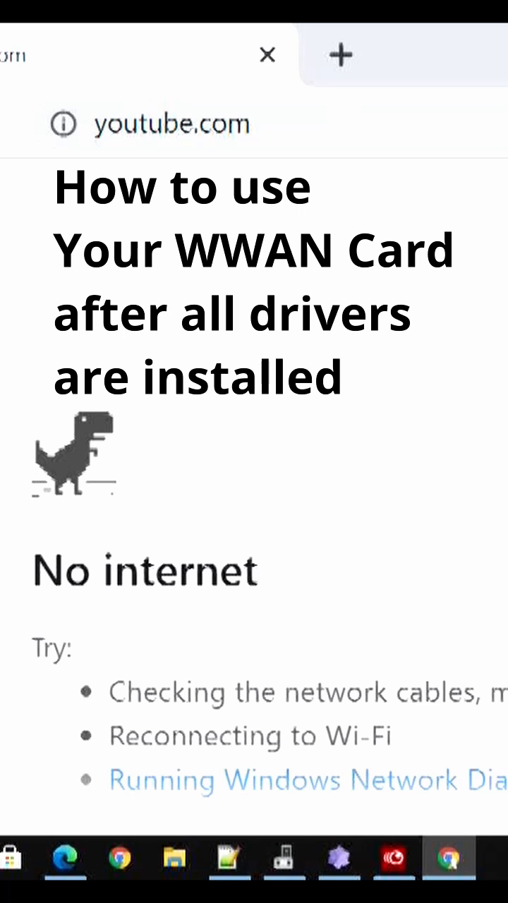
{"action": "mouse_move", "coordinate": [307, 646]}
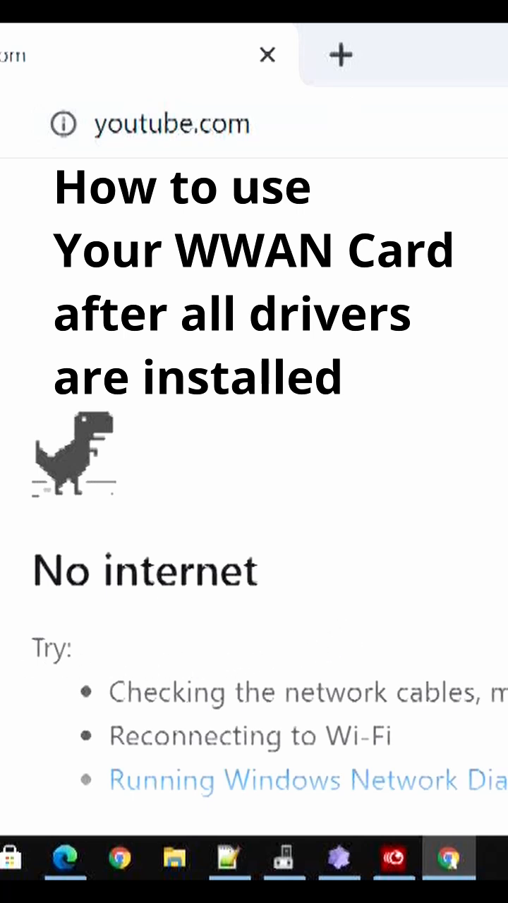
{"action": "mouse_move", "coordinate": [307, 619]}
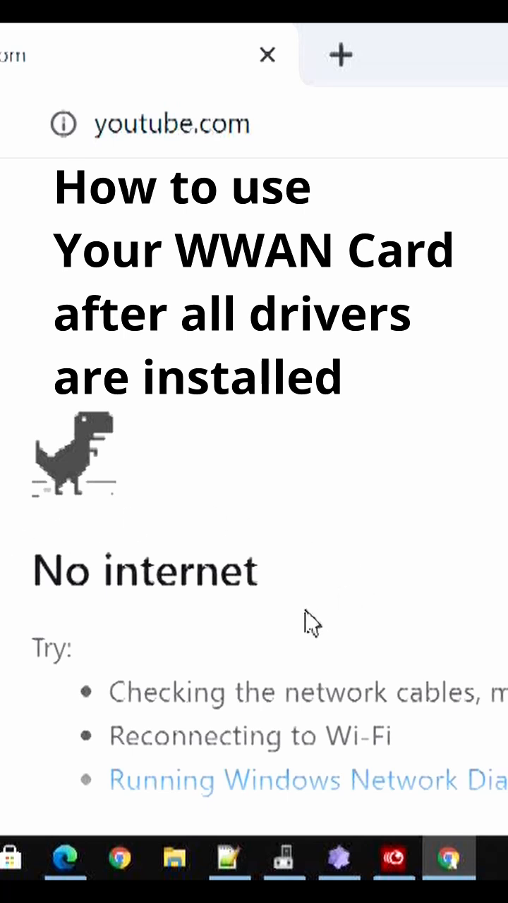
{"action": "mouse_move", "coordinate": [265, 529]}
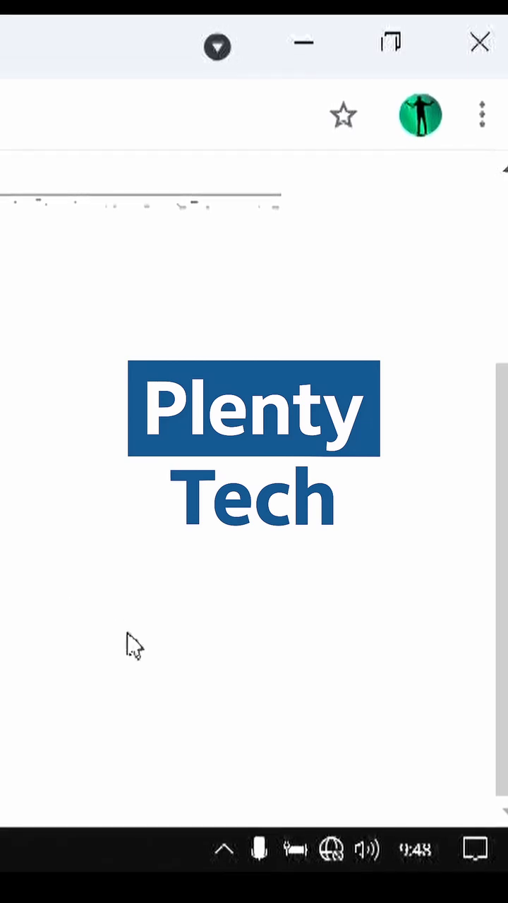
Step: Bring up the network flyout listing the cellular connection 3 and Wi-Fi, both off
{"action": "left_click", "coordinate": [333, 847]}
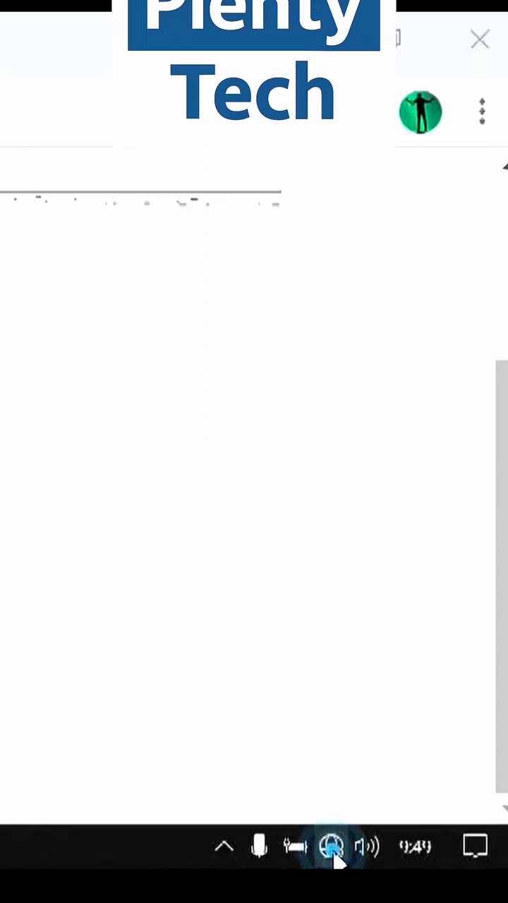
{"action": "left_click", "coordinate": [331, 866]}
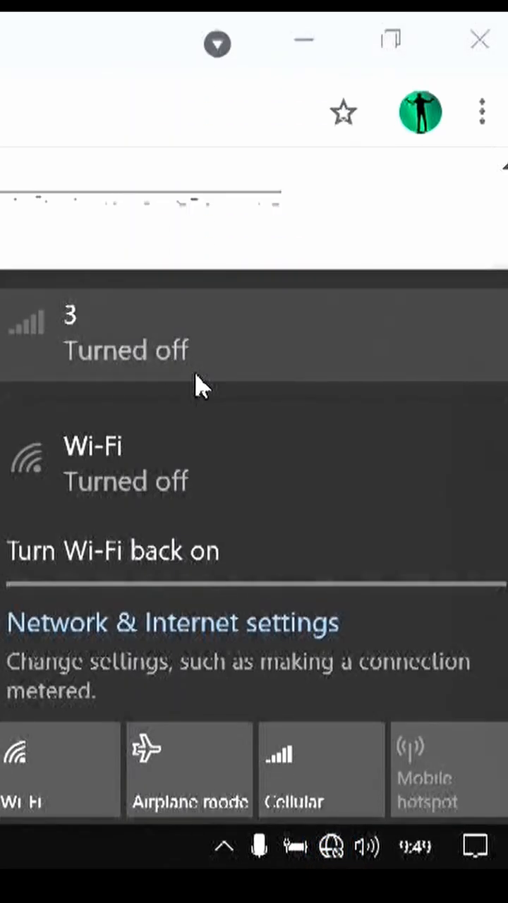
{"action": "mouse_move", "coordinate": [214, 393]}
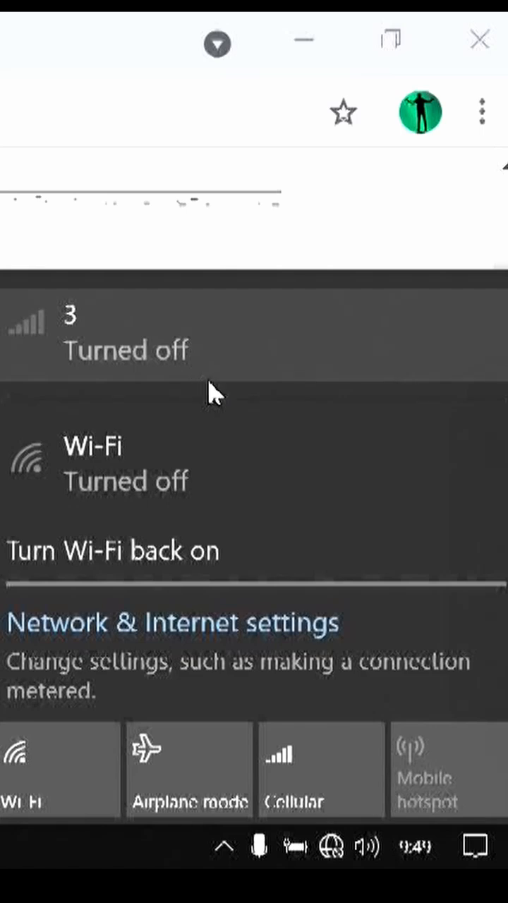
{"action": "mouse_move", "coordinate": [215, 332]}
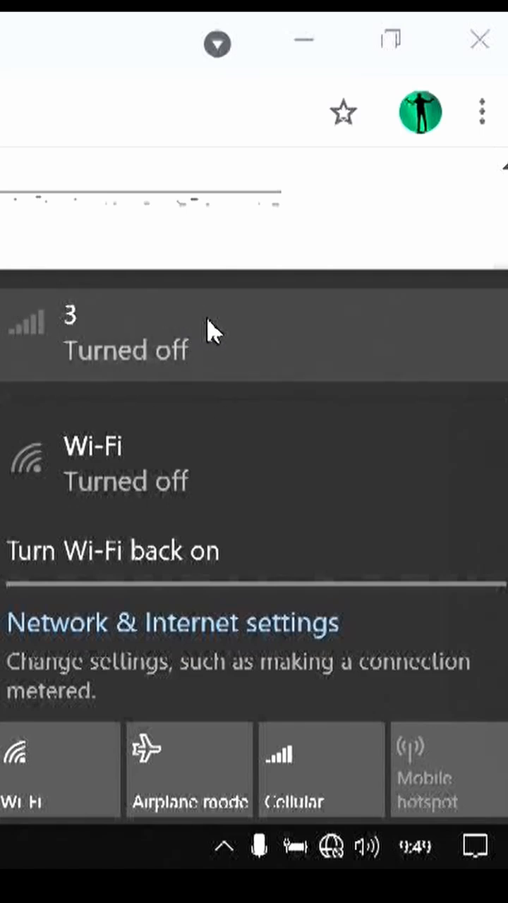
{"action": "mouse_move", "coordinate": [5, 376]}
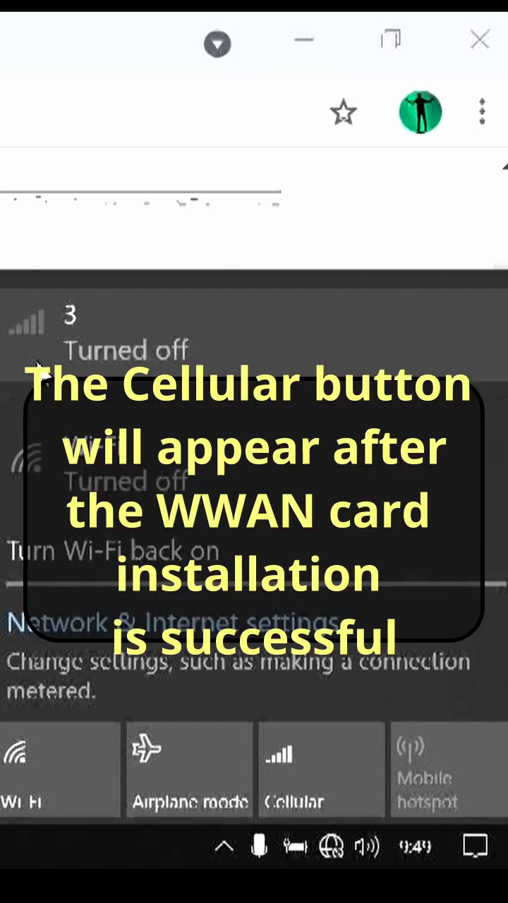
{"action": "mouse_move", "coordinate": [322, 759]}
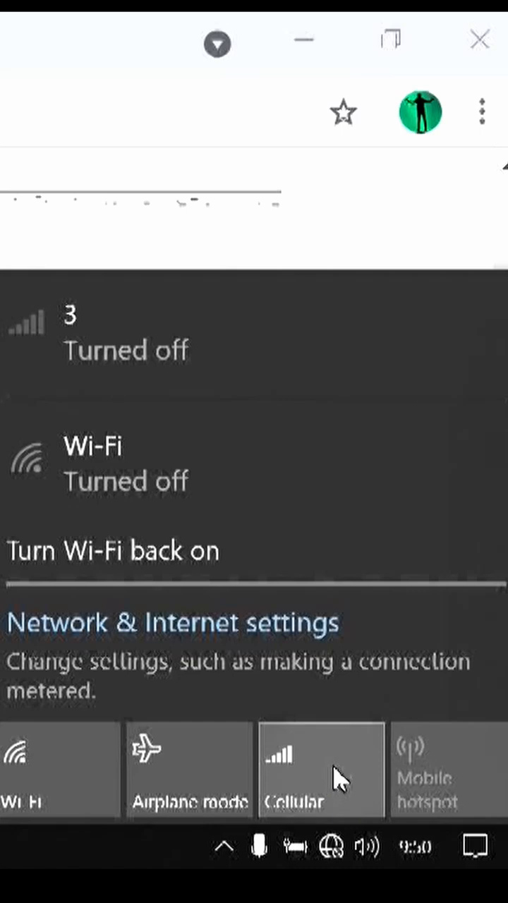
{"action": "left_click", "coordinate": [321, 773]}
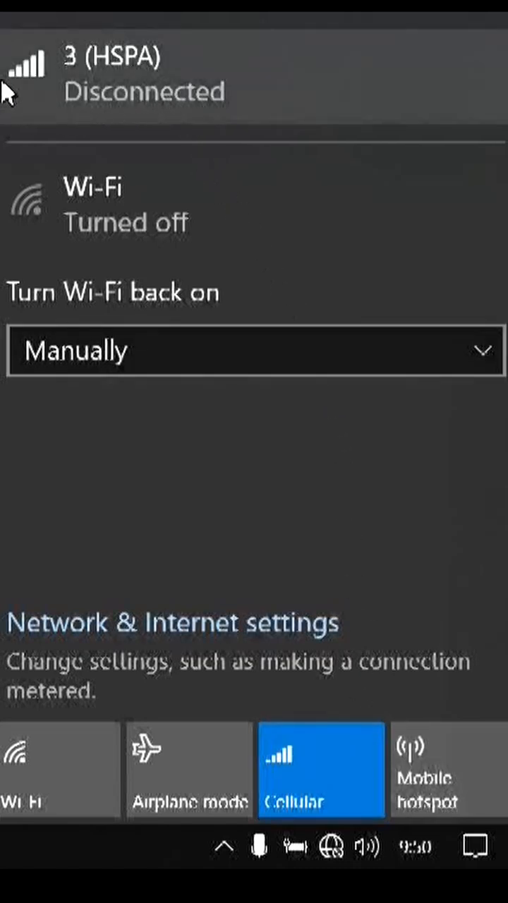
{"action": "mouse_move", "coordinate": [165, 99]}
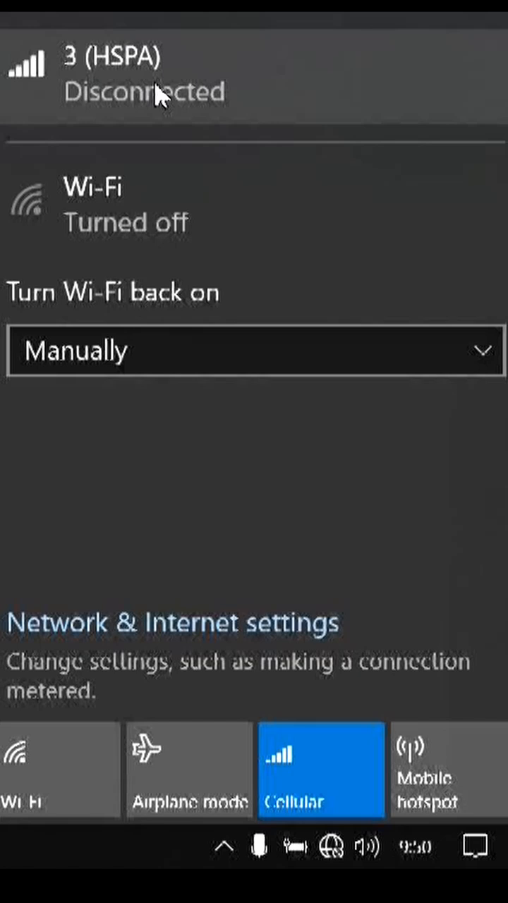
{"action": "mouse_move", "coordinate": [181, 90]}
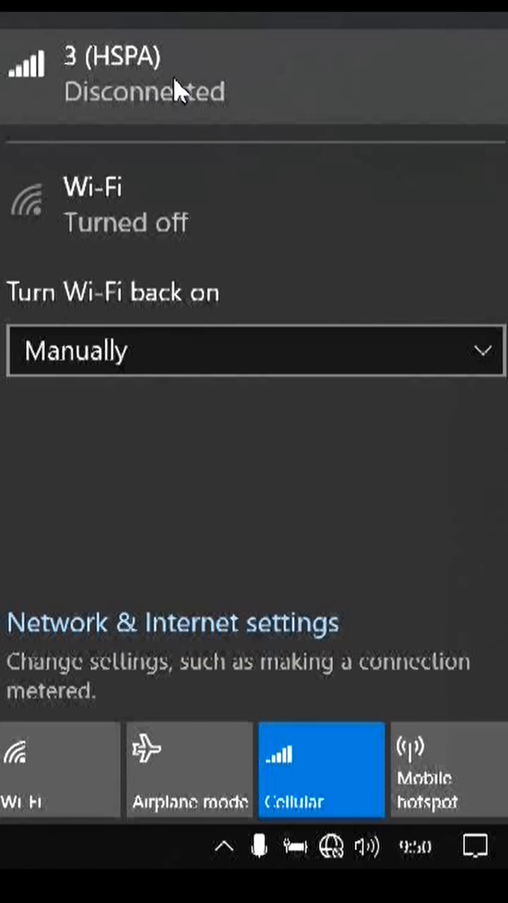
{"action": "mouse_move", "coordinate": [142, 31]}
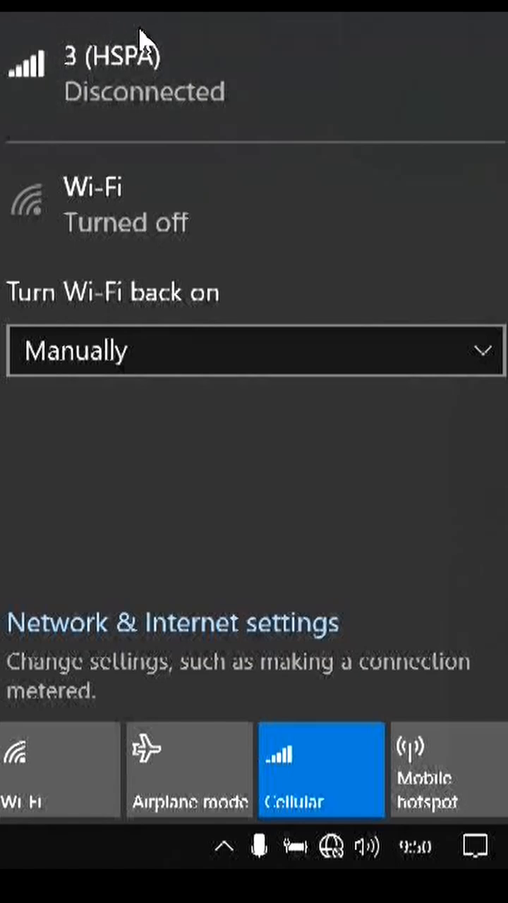
{"action": "mouse_move", "coordinate": [174, 73]}
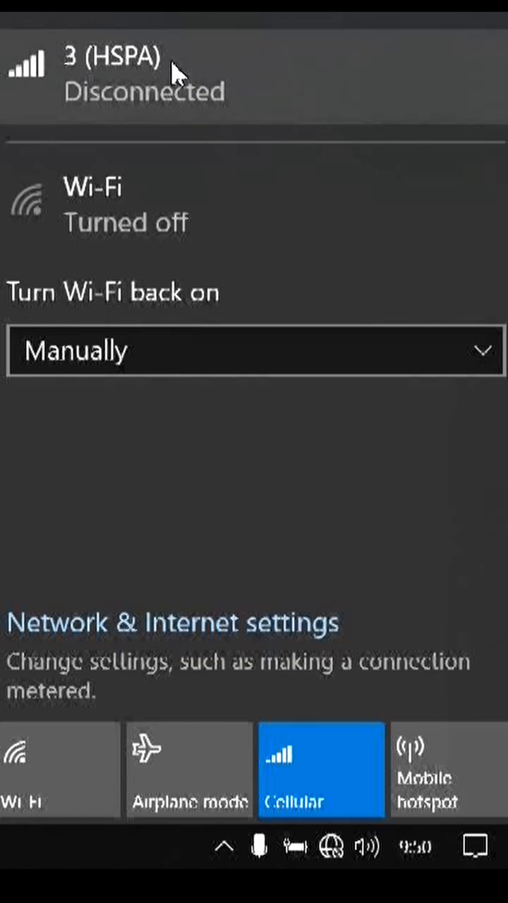
{"action": "mouse_move", "coordinate": [86, 102]}
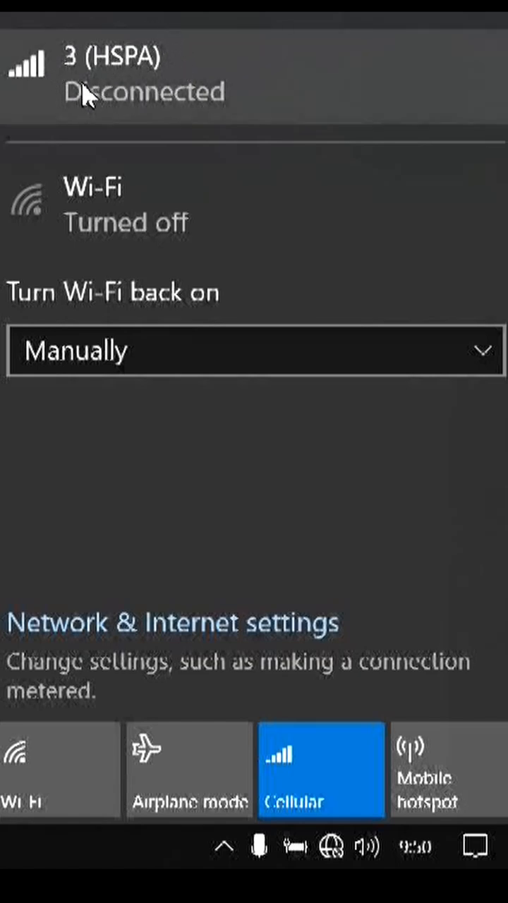
{"action": "mouse_move", "coordinate": [175, 62]}
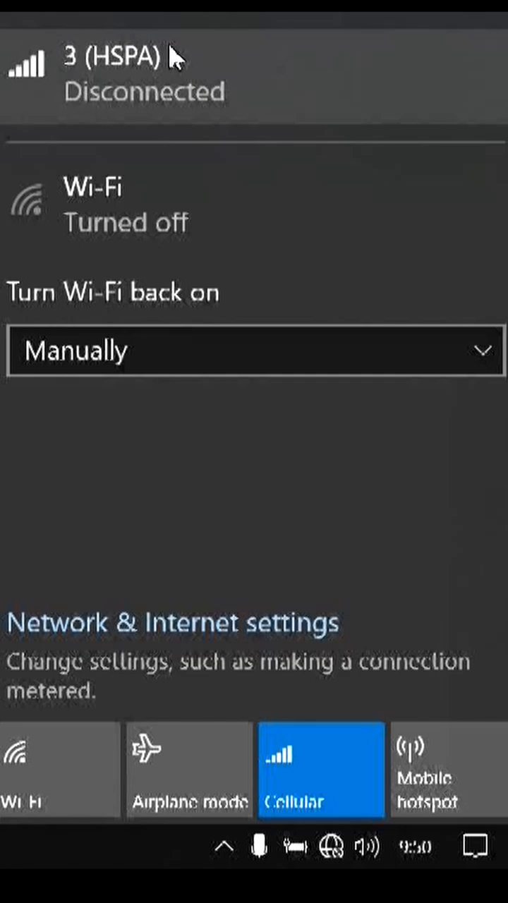
{"action": "mouse_move", "coordinate": [177, 85]}
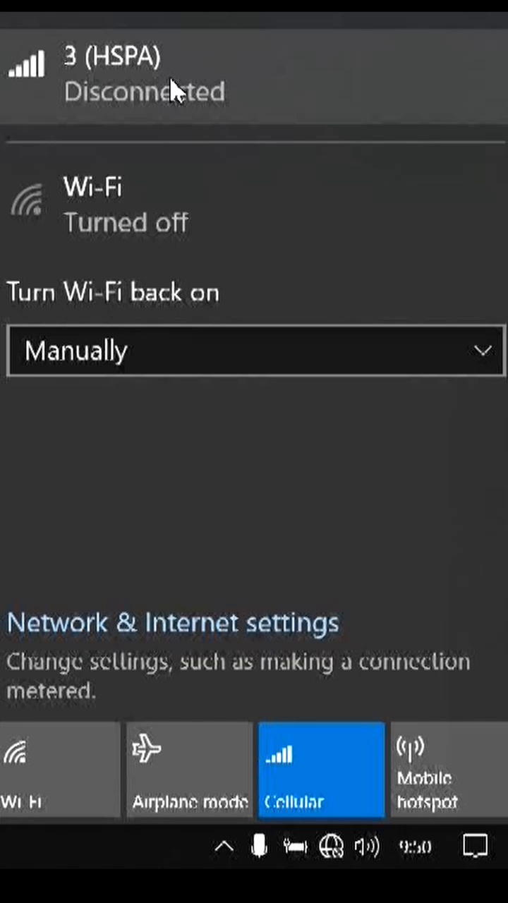
{"action": "mouse_move", "coordinate": [126, 42]}
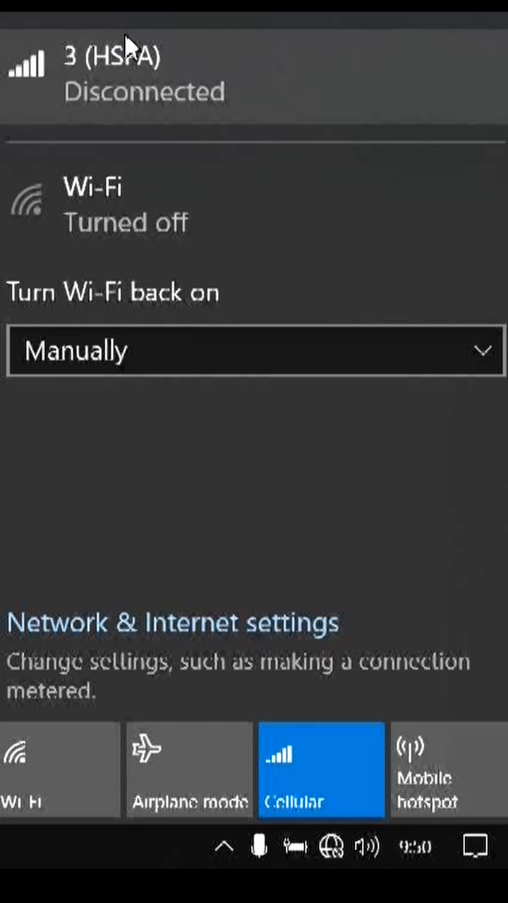
{"action": "mouse_move", "coordinate": [181, 59]}
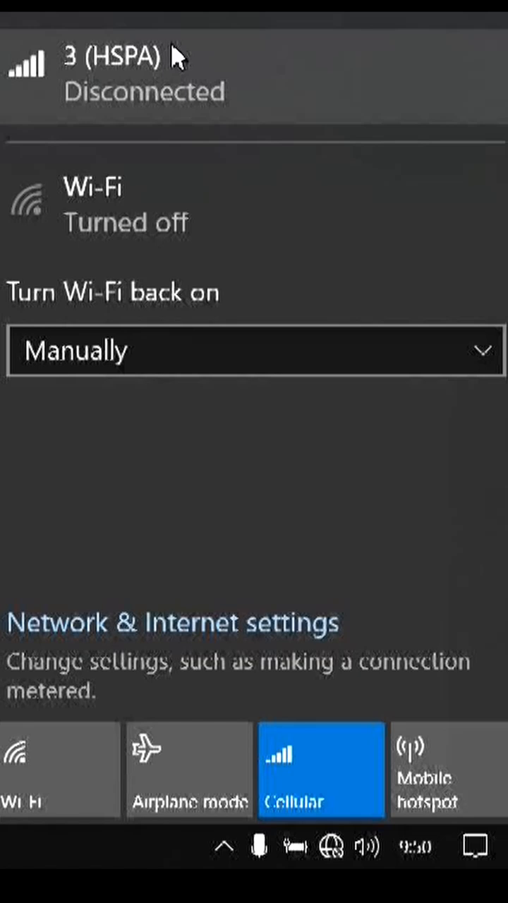
{"action": "mouse_move", "coordinate": [58, 96]}
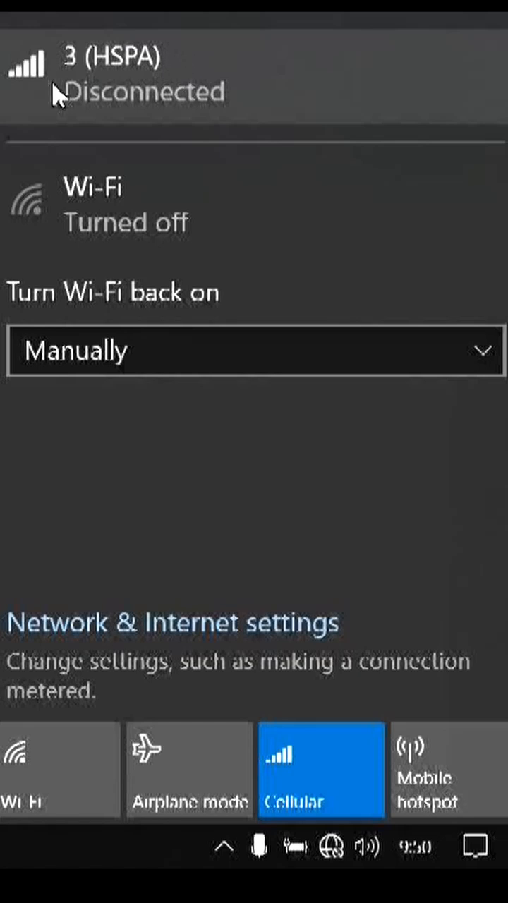
{"action": "mouse_move", "coordinate": [85, 113]}
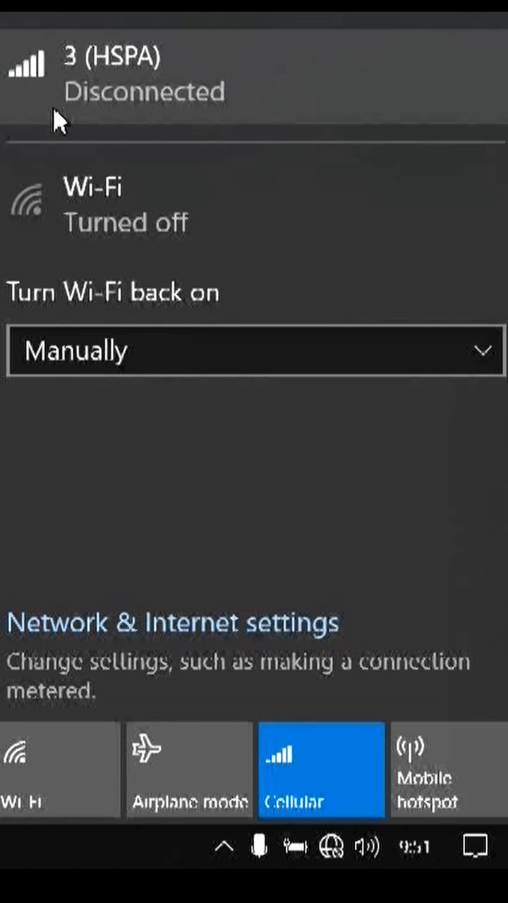
{"action": "mouse_move", "coordinate": [200, 125]}
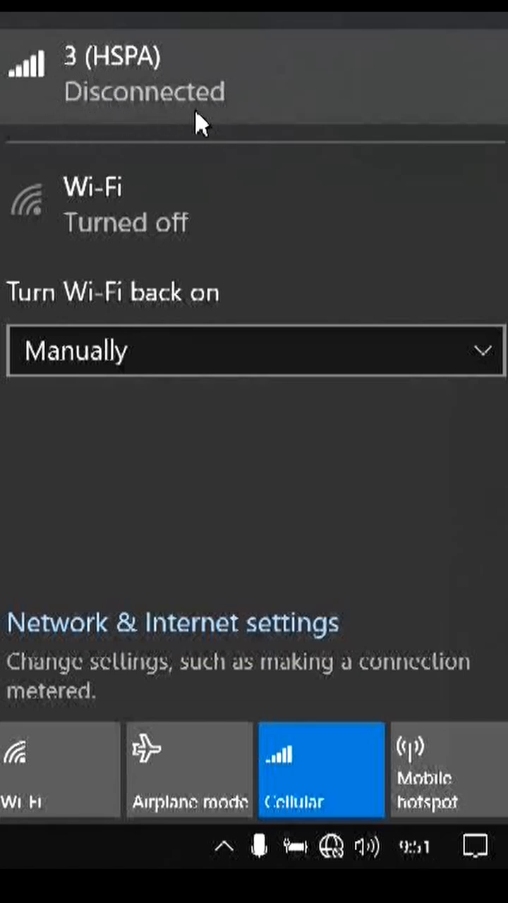
{"action": "mouse_move", "coordinate": [209, 85]}
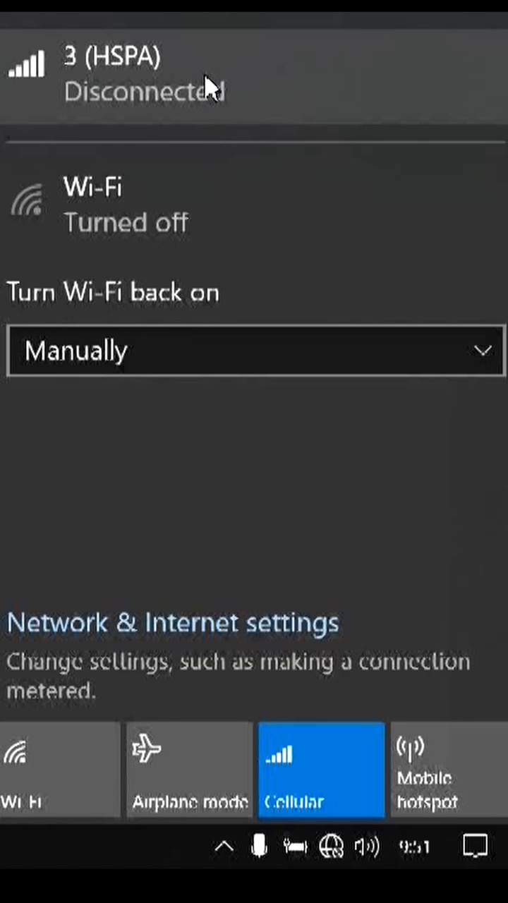
{"action": "mouse_move", "coordinate": [99, 120]}
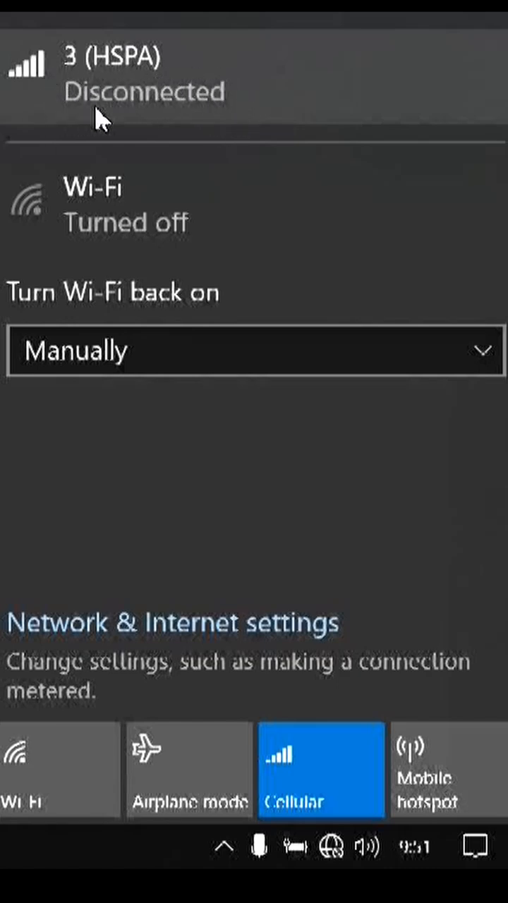
{"action": "mouse_move", "coordinate": [112, 85]}
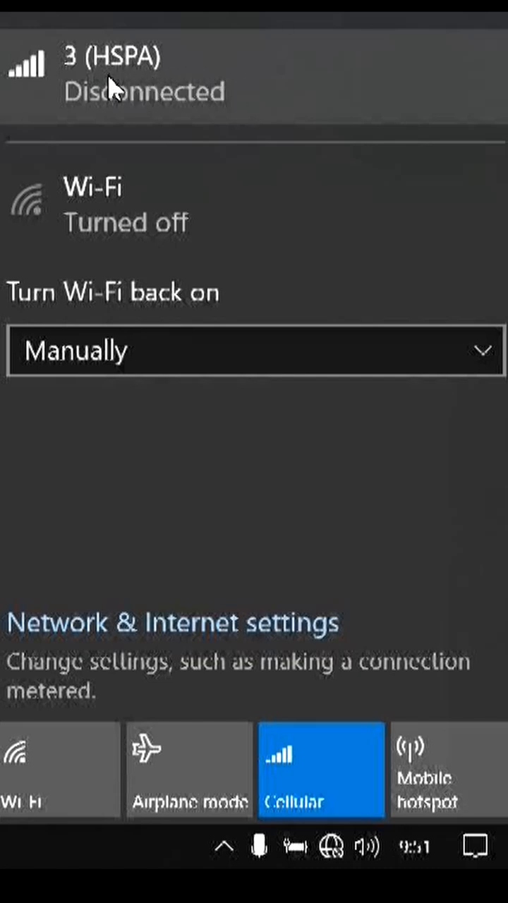
{"action": "mouse_move", "coordinate": [233, 115]}
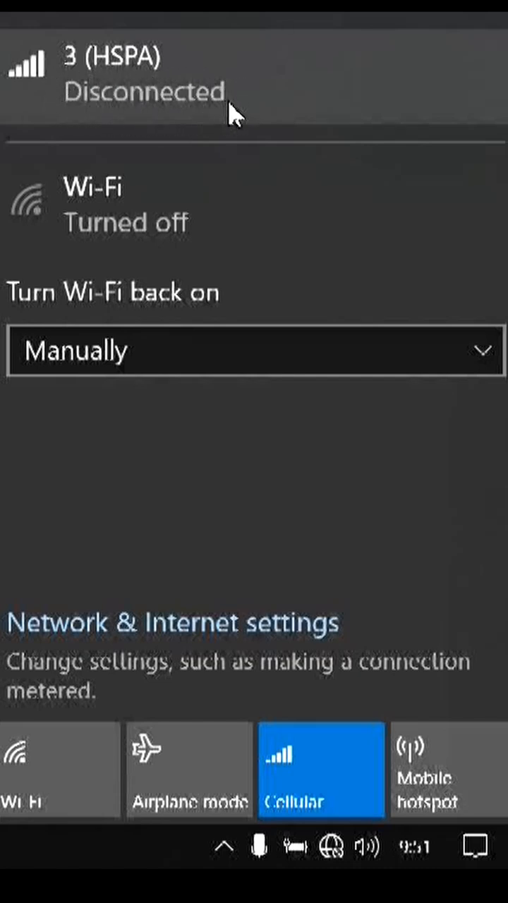
{"action": "mouse_move", "coordinate": [53, 106]}
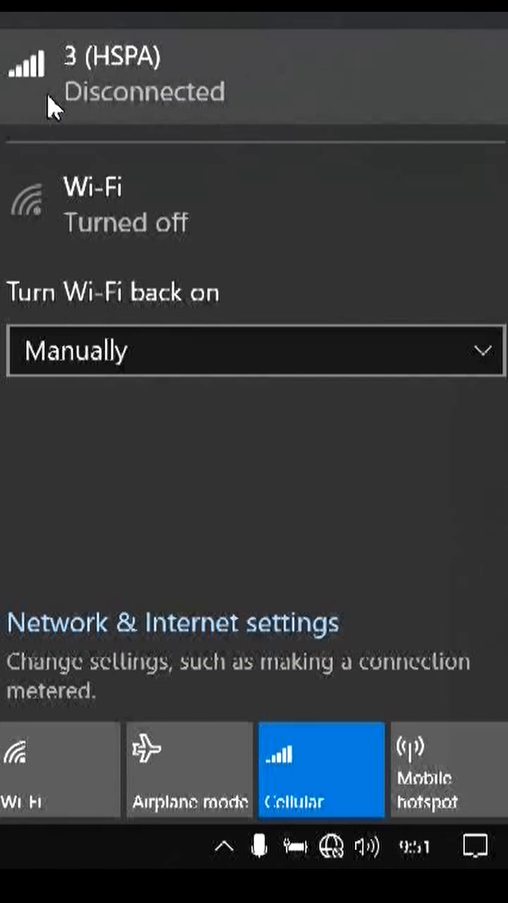
{"action": "mouse_move", "coordinate": [148, 110]}
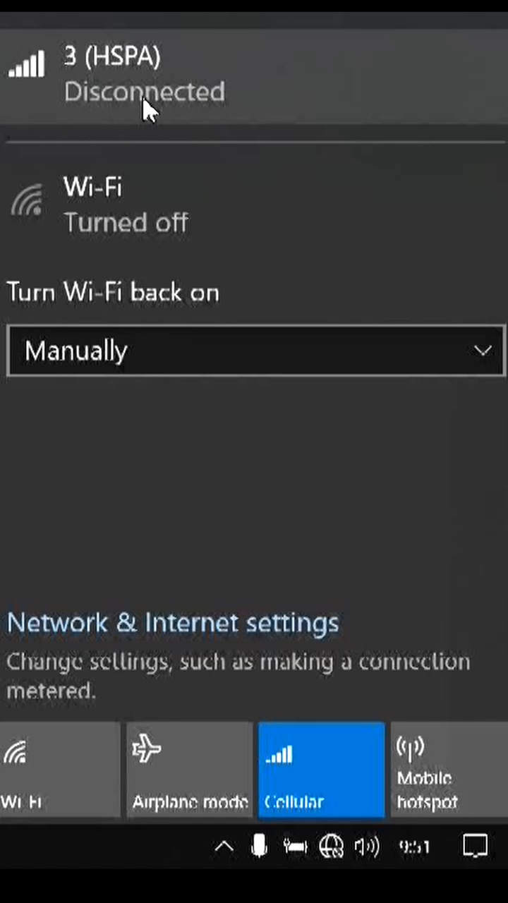
Step: Start connecting the 3 (HSPA) mobile connection to the internet
{"action": "left_click", "coordinate": [141, 74]}
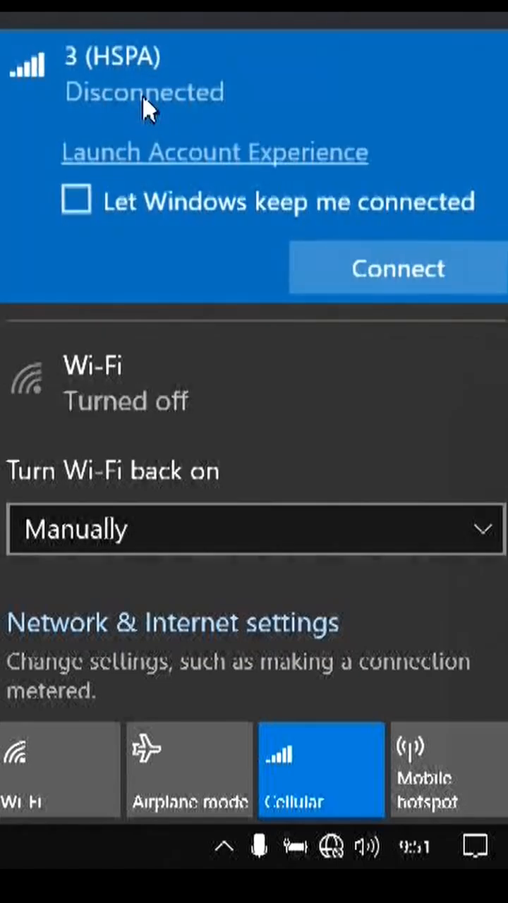
{"action": "mouse_move", "coordinate": [426, 365]}
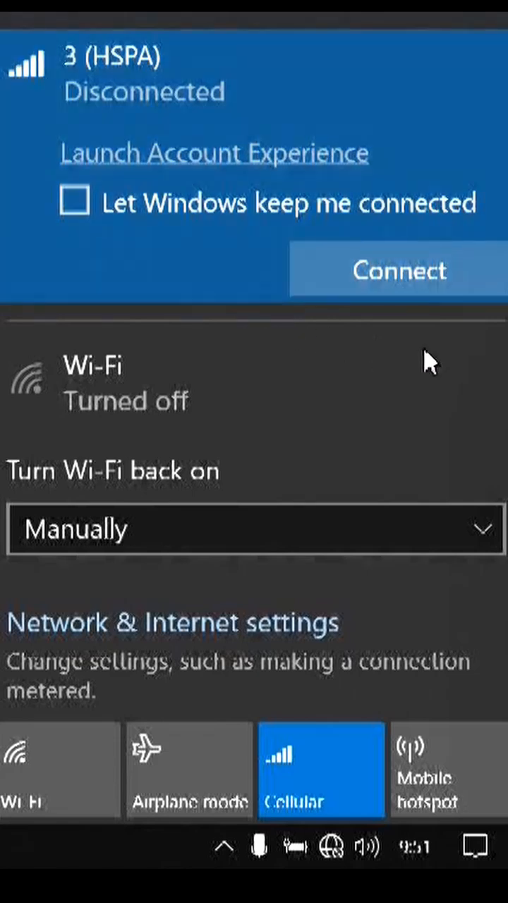
{"action": "mouse_move", "coordinate": [267, 305]}
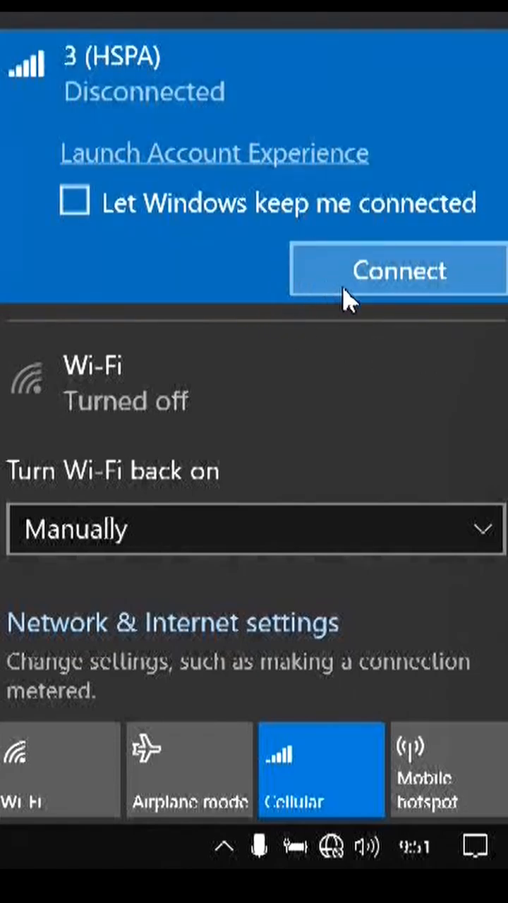
{"action": "mouse_move", "coordinate": [462, 251]}
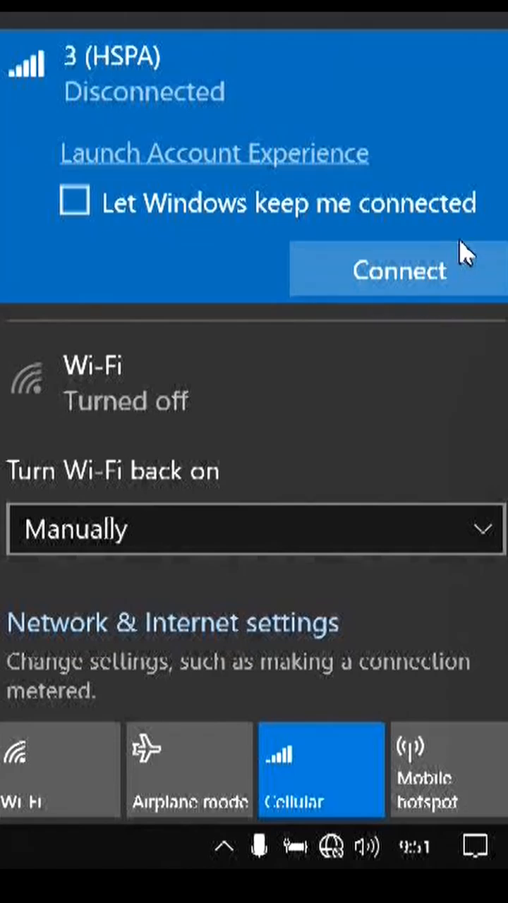
{"action": "mouse_move", "coordinate": [384, 251]}
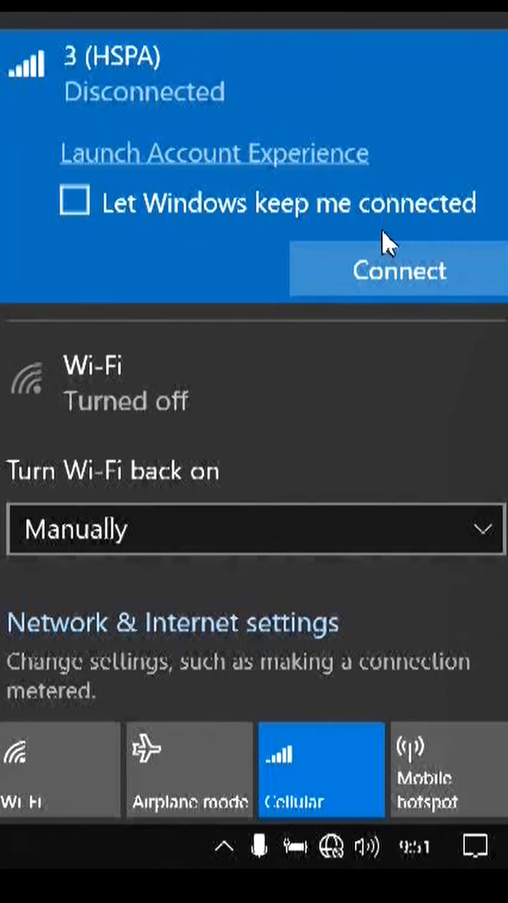
{"action": "mouse_move", "coordinate": [472, 276]}
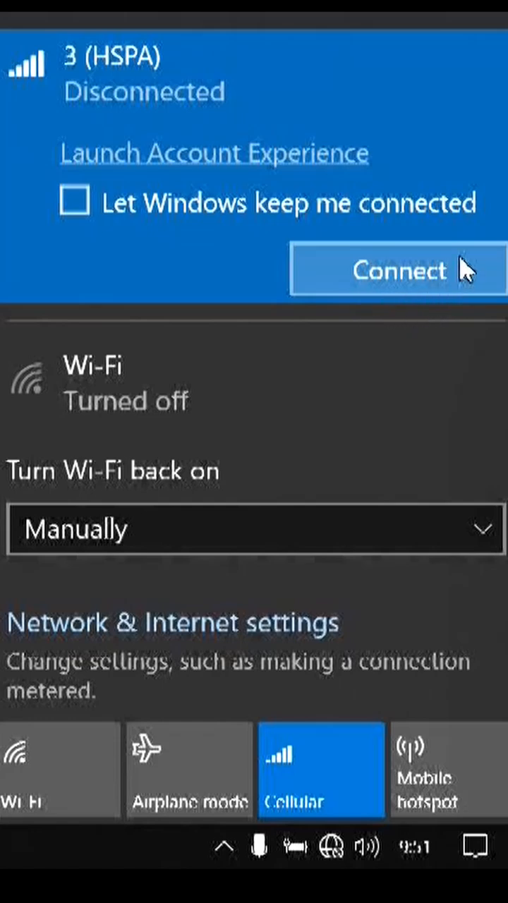
{"action": "mouse_move", "coordinate": [457, 321]}
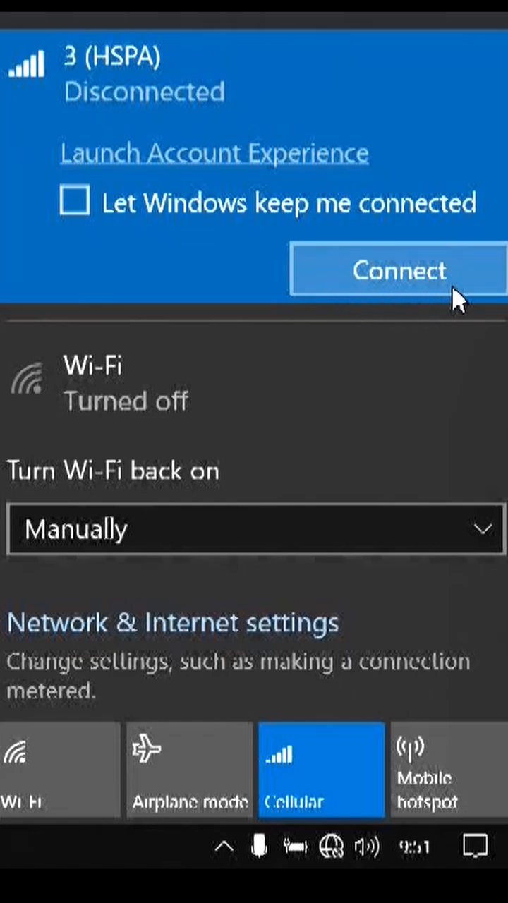
{"action": "mouse_move", "coordinate": [462, 299]}
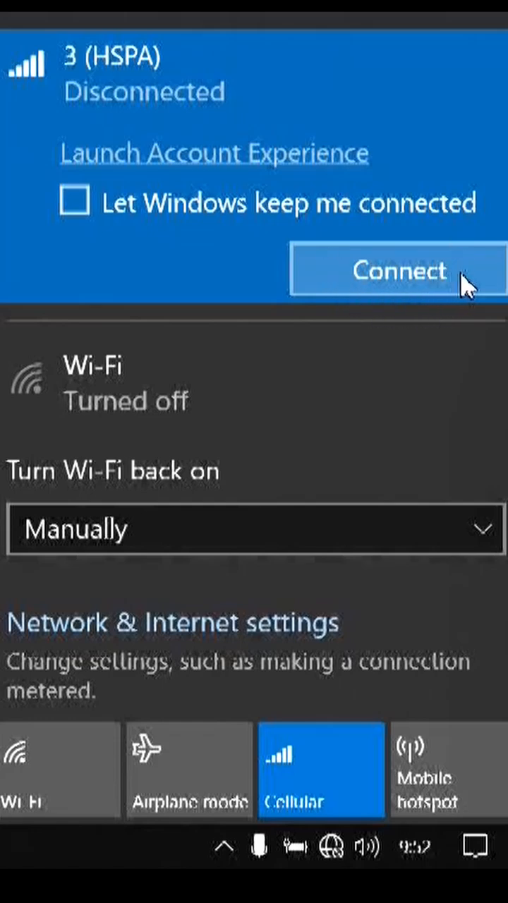
{"action": "left_click", "coordinate": [399, 271]}
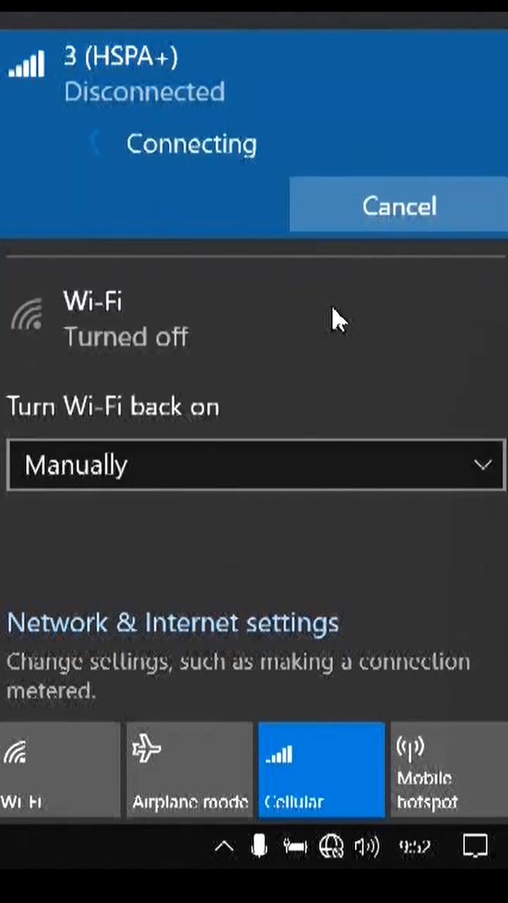